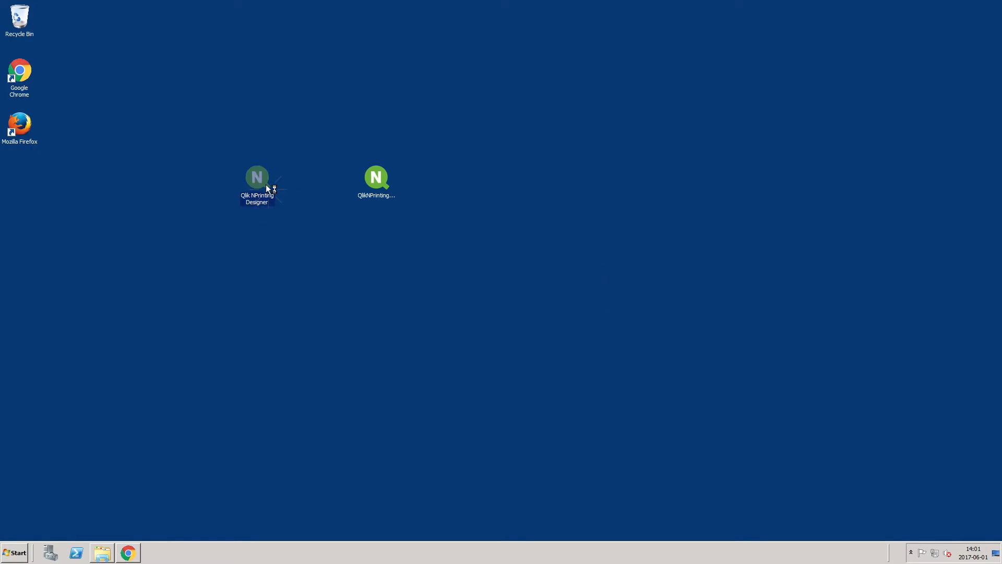
- Launch the Qlik NPrinting Designer setup from the desktop icon
{"action": "double_click", "coordinate": [256, 177]}
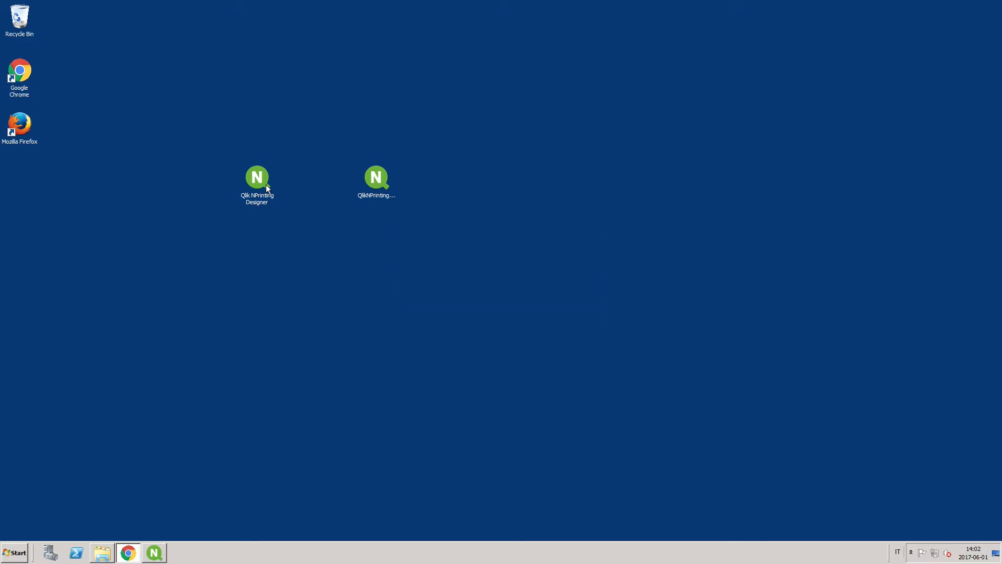
{"action": "double_click", "coordinate": [256, 177]}
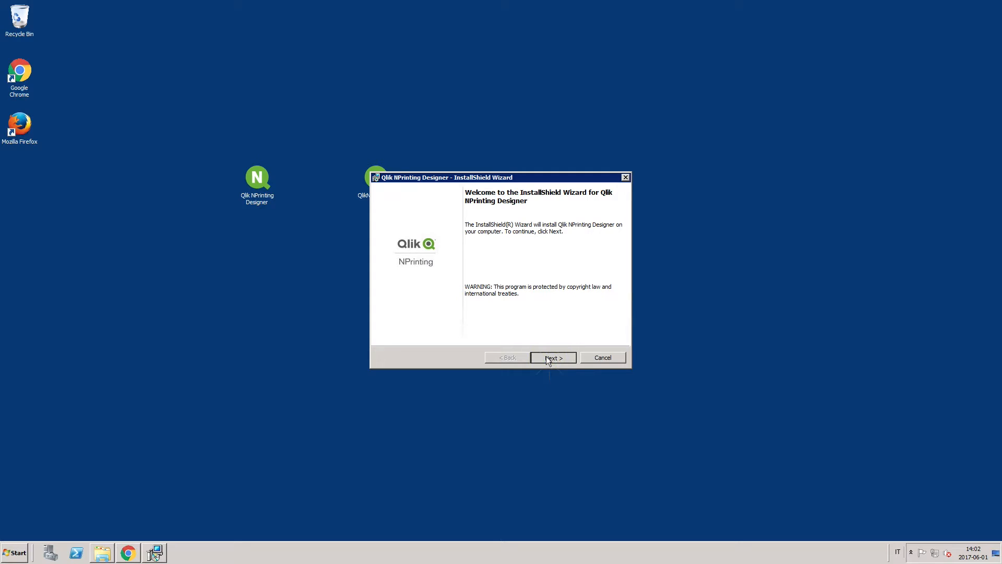
- Accept the license terms, keep the default install folder, and approve the installation
{"action": "left_click", "coordinate": [552, 357]}
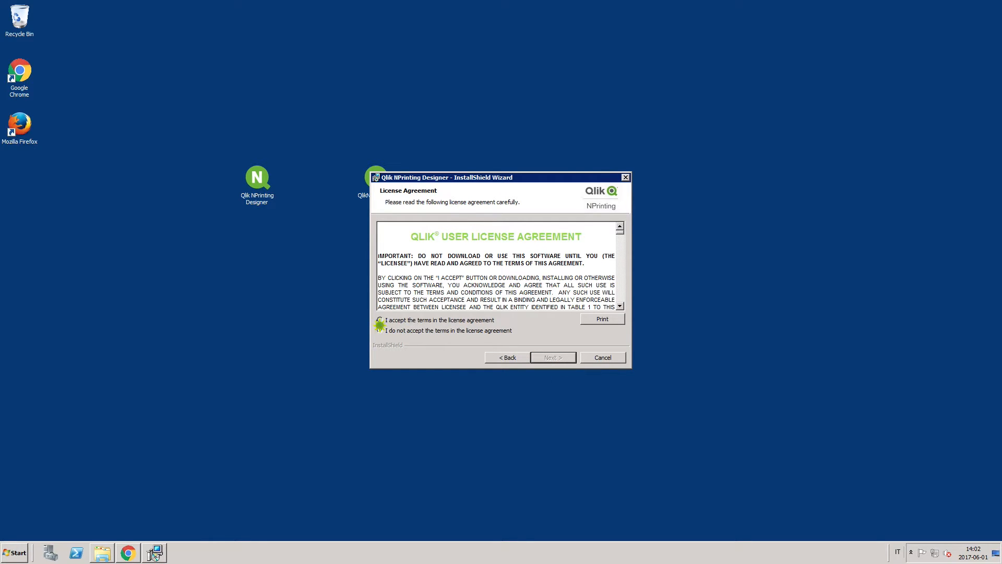
{"action": "left_click", "coordinate": [552, 357]}
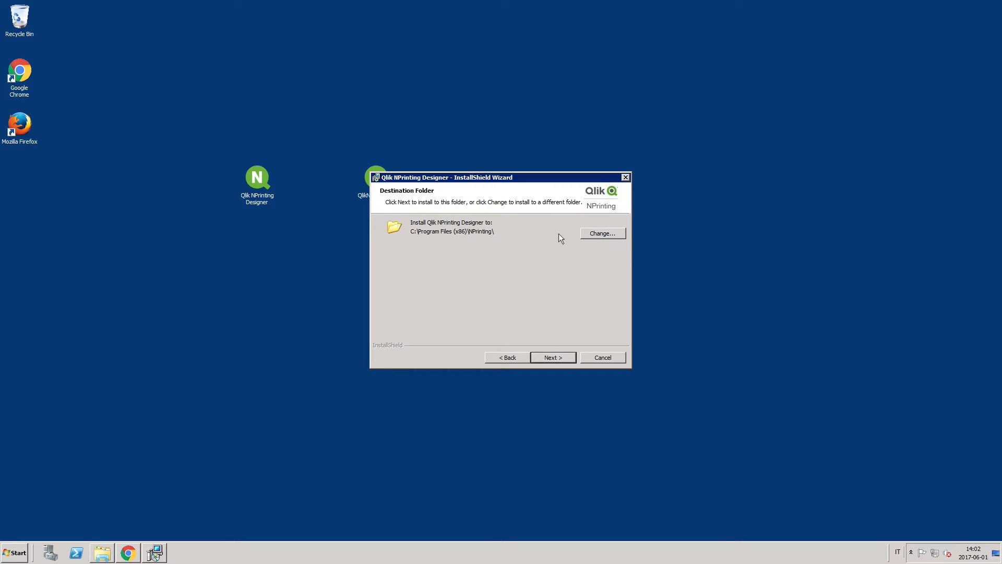
{"action": "left_click", "coordinate": [602, 233]}
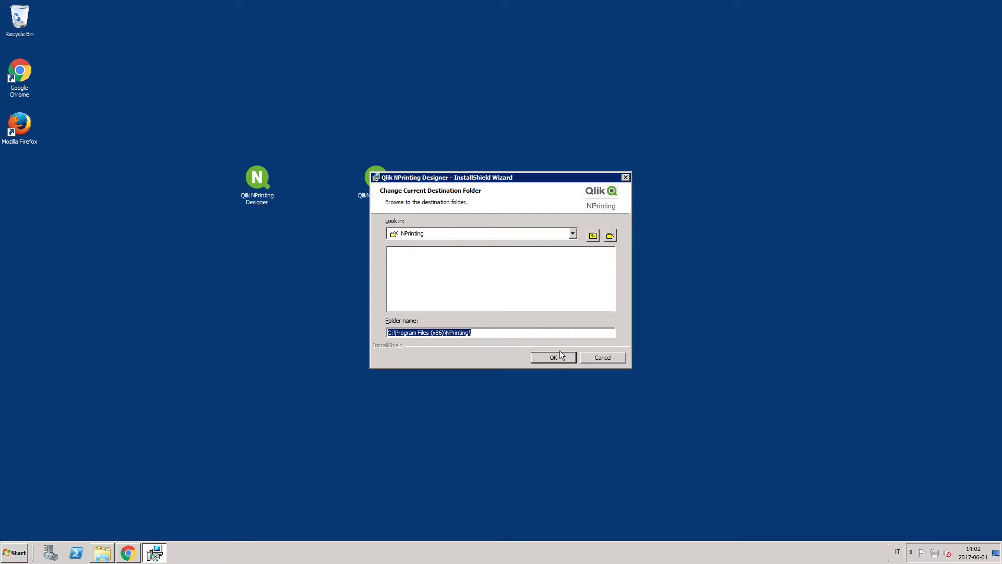
{"action": "left_click", "coordinate": [552, 357]}
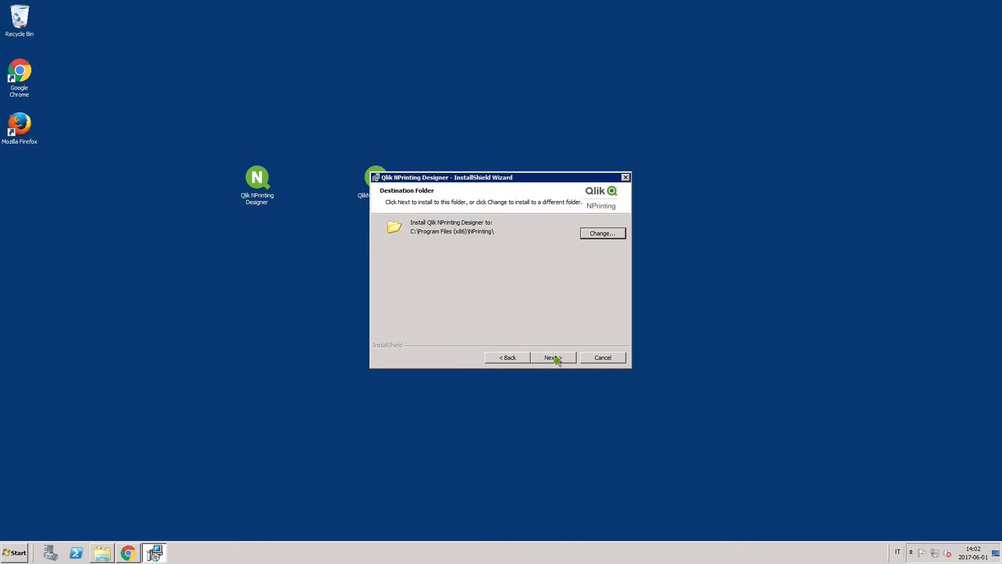
{"action": "left_click", "coordinate": [553, 358]}
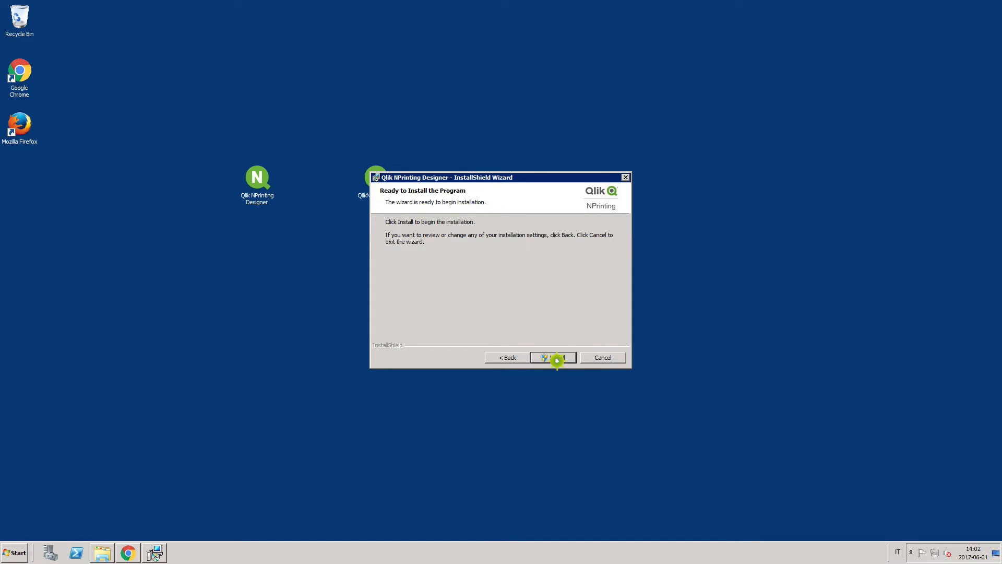
{"action": "left_click", "coordinate": [553, 357]}
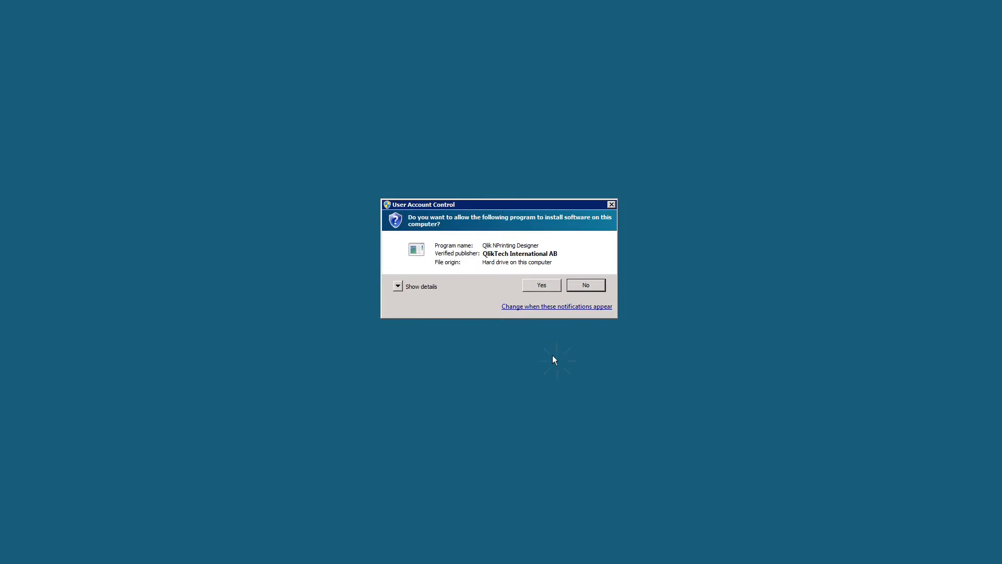
{"action": "left_click", "coordinate": [541, 284]}
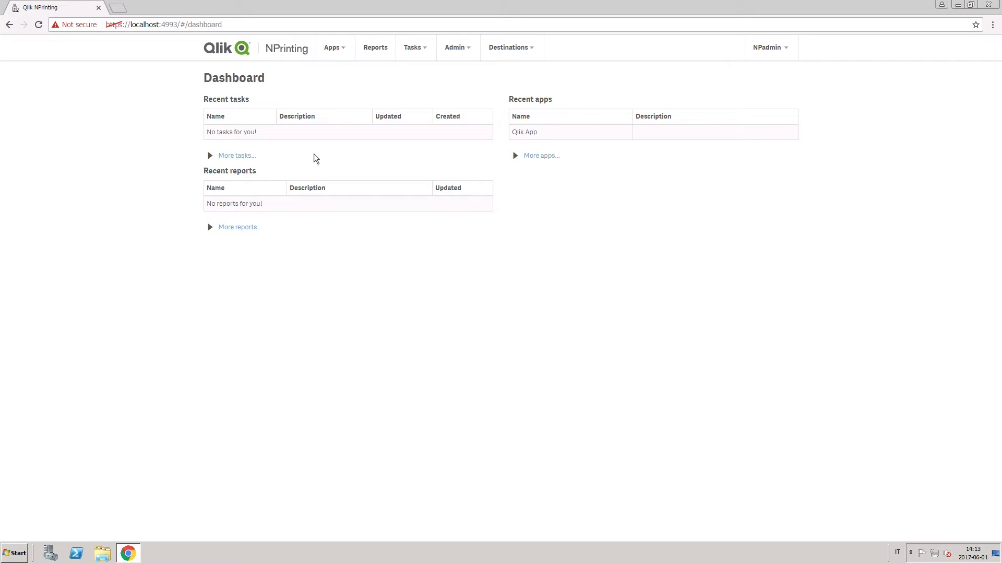
- Open a new report form from the Reports page
{"action": "left_click", "coordinate": [376, 47]}
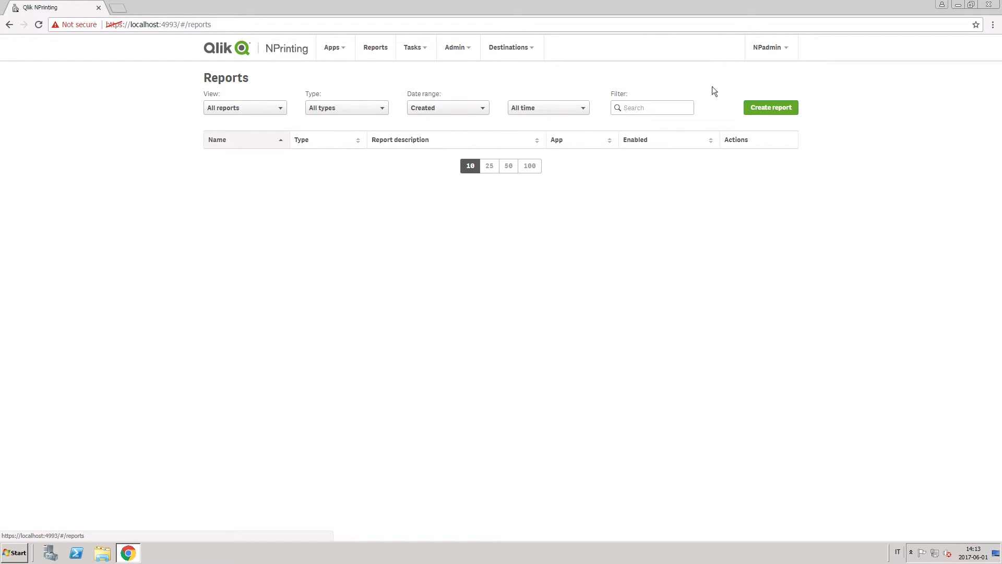
{"action": "left_click", "coordinate": [770, 107]}
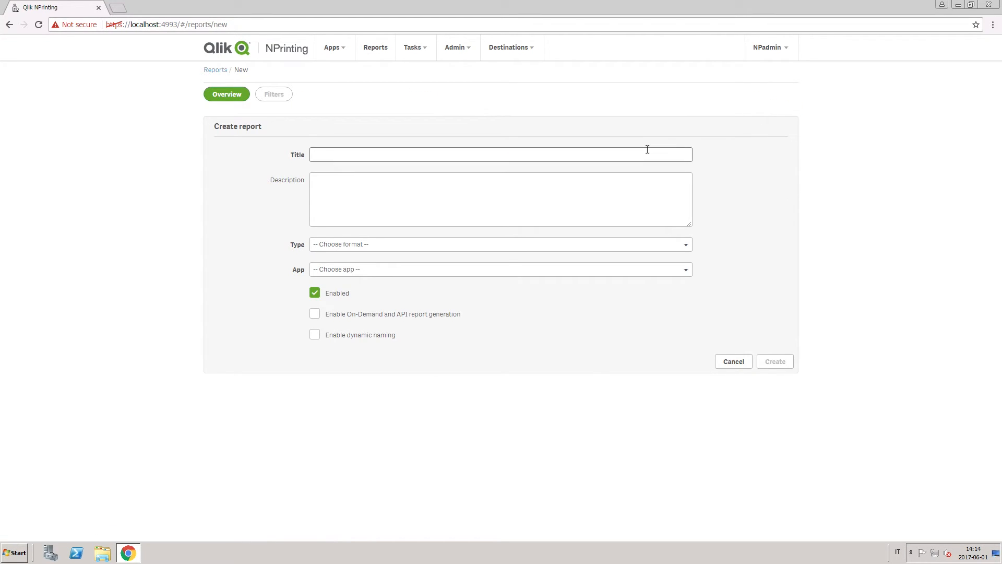
- Create 'PixelPerfect Report' as a PixelPerfect report on Qlik App and edit its template
{"action": "type", "text": "PixelPerfect Report"}
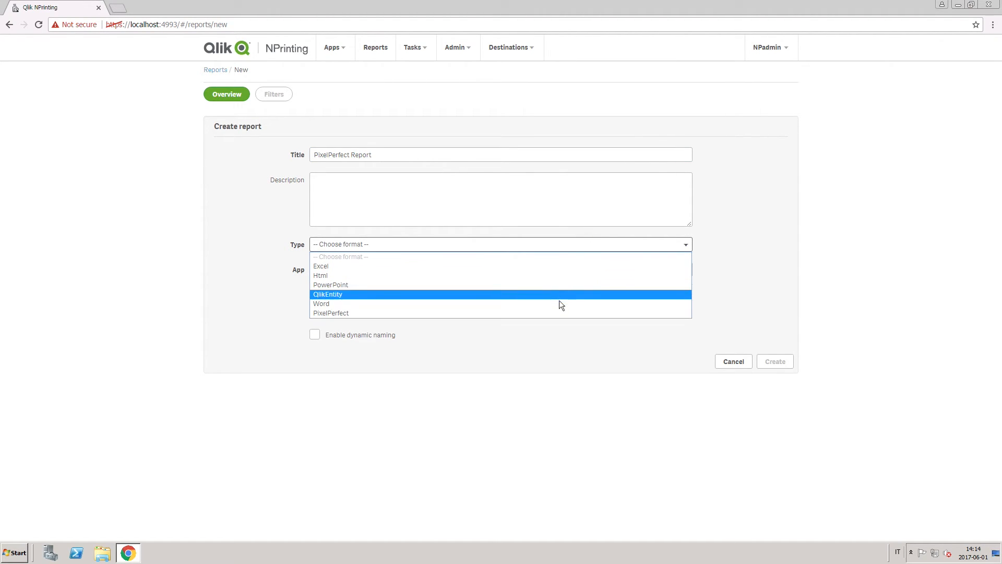
{"action": "left_click", "coordinate": [330, 313]}
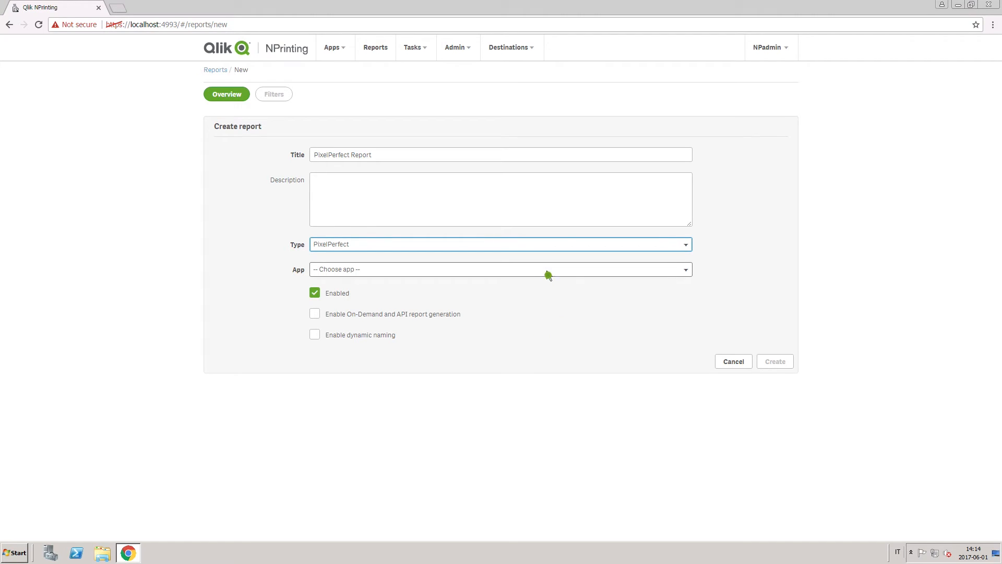
{"action": "left_click", "coordinate": [501, 269]}
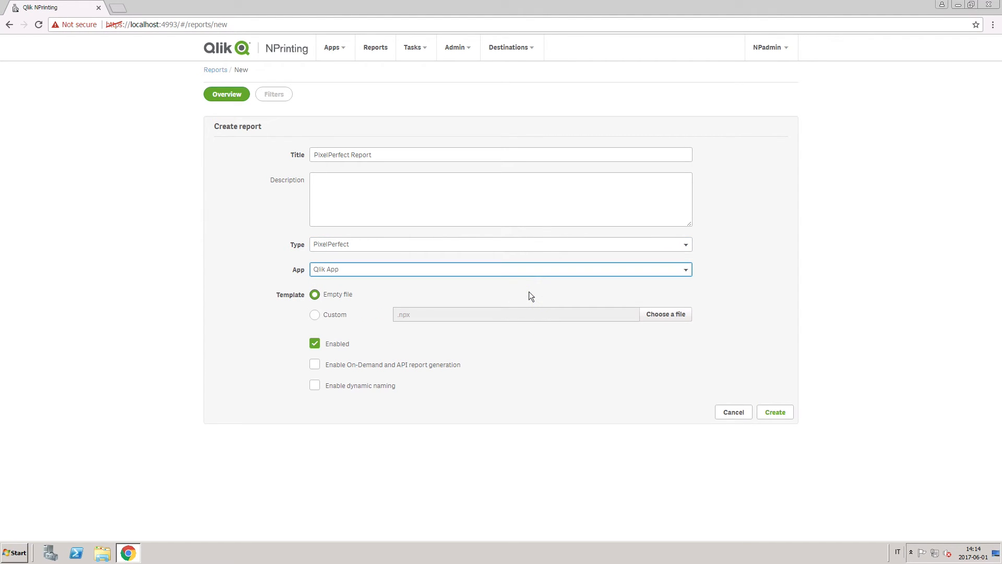
{"action": "left_click", "coordinate": [774, 412]}
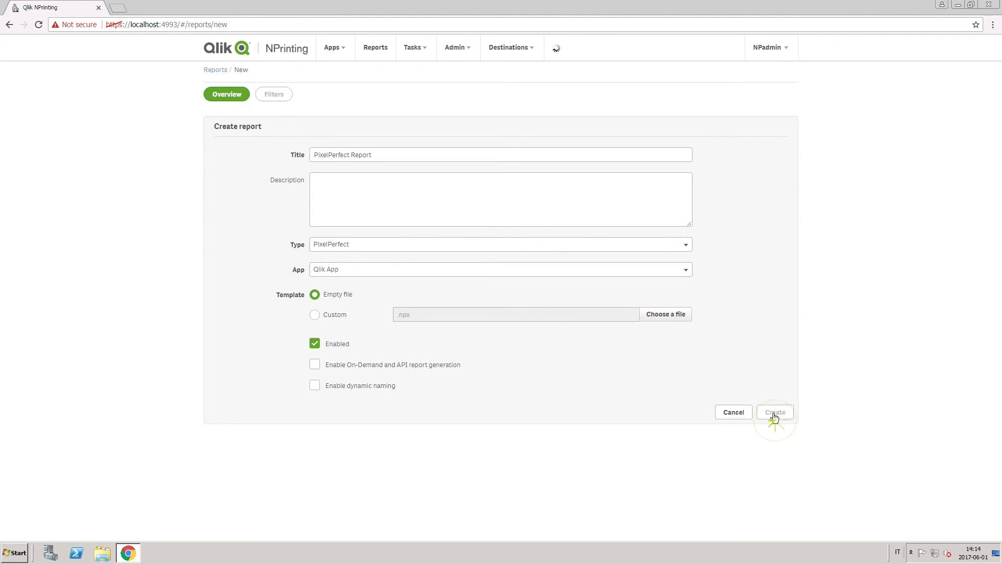
{"action": "left_click", "coordinate": [775, 412]}
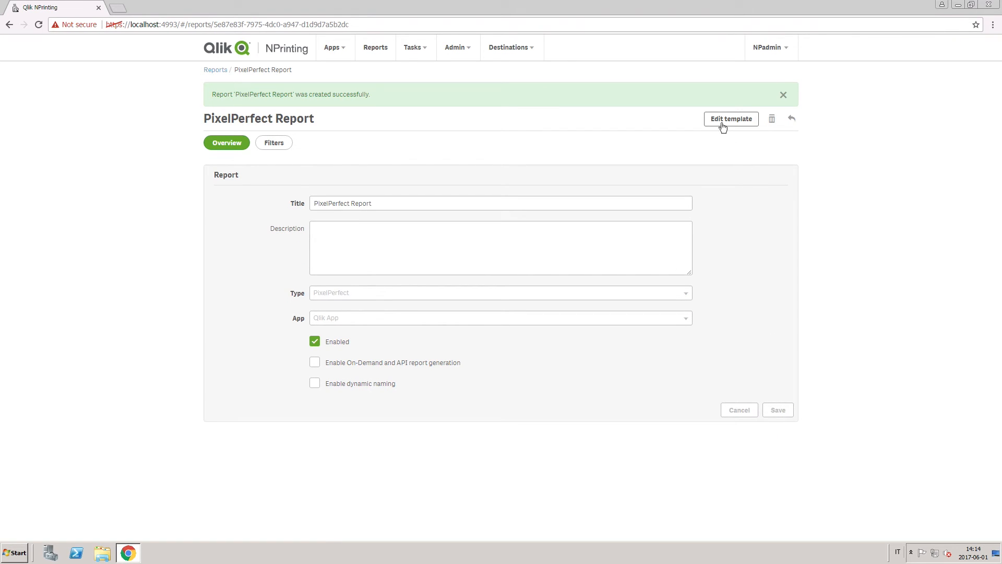
{"action": "left_click", "coordinate": [731, 119]}
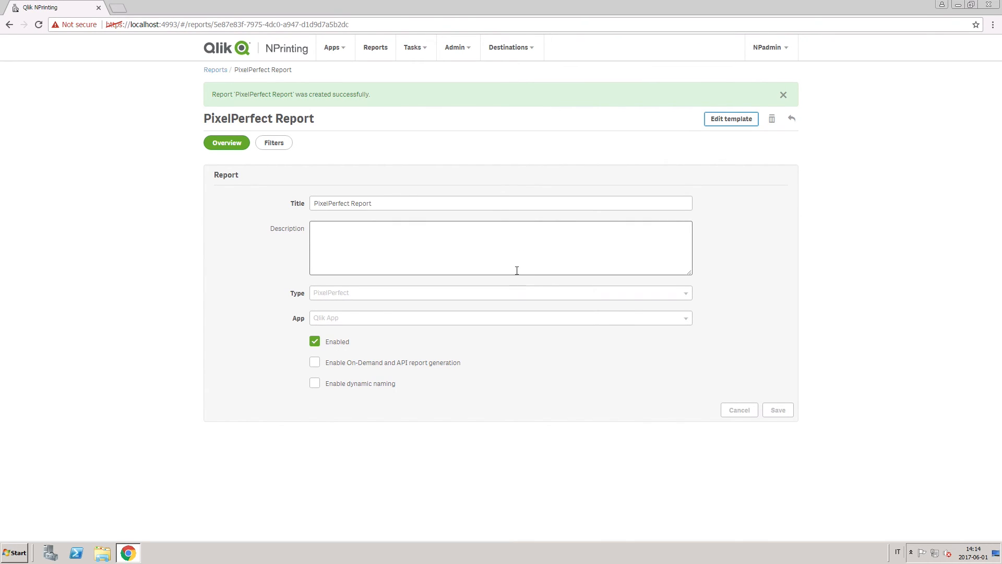
{"action": "left_click", "coordinate": [731, 119]}
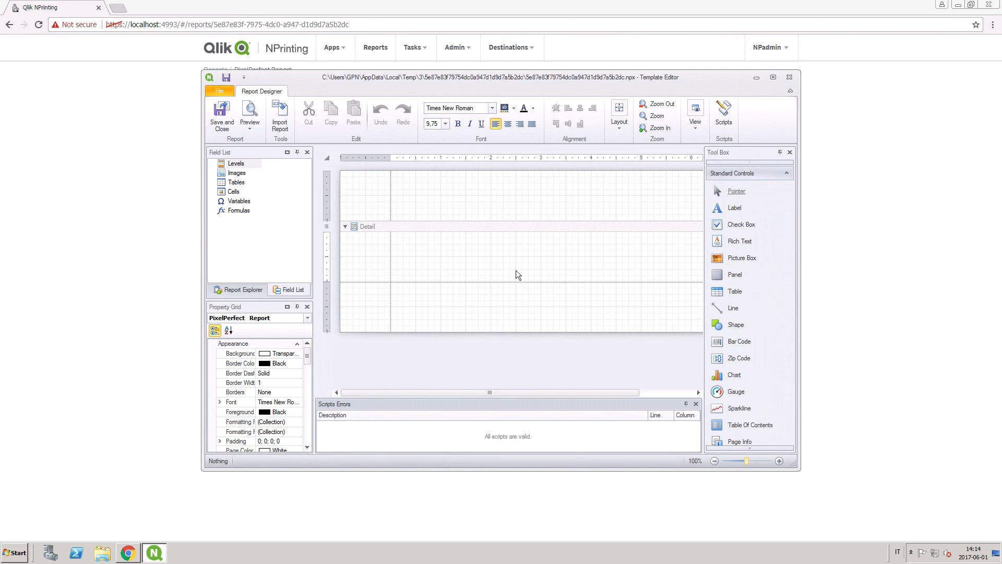